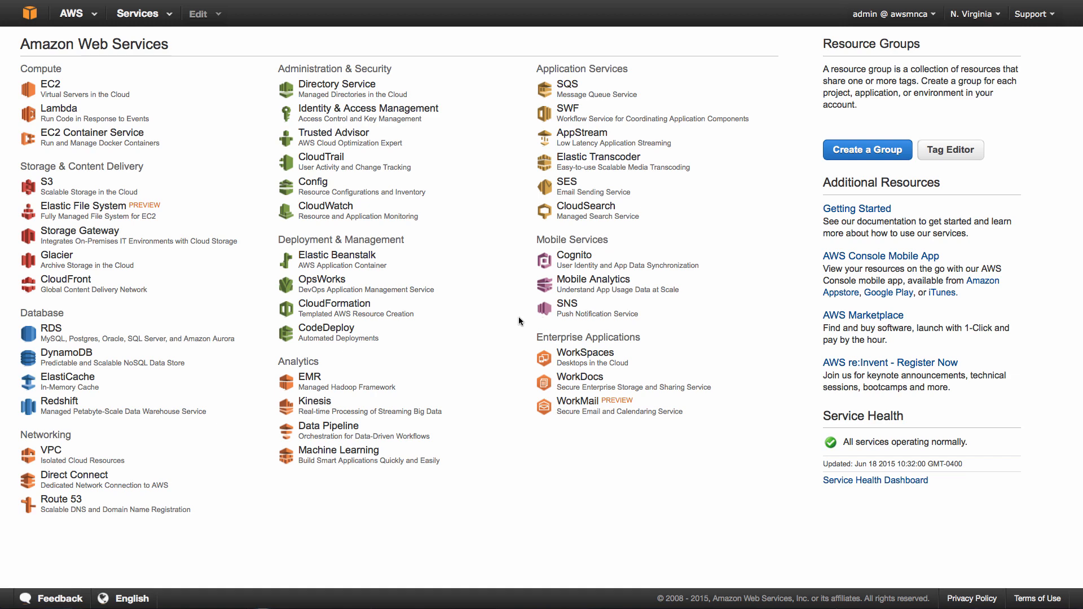
mouse_move(230, 154)
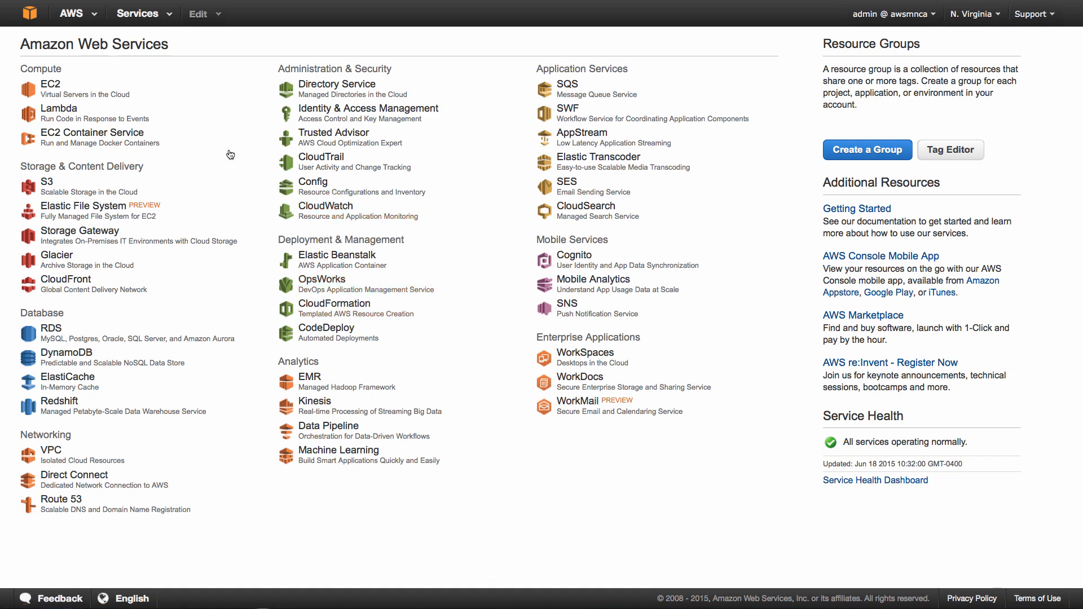
mouse_move(90, 94)
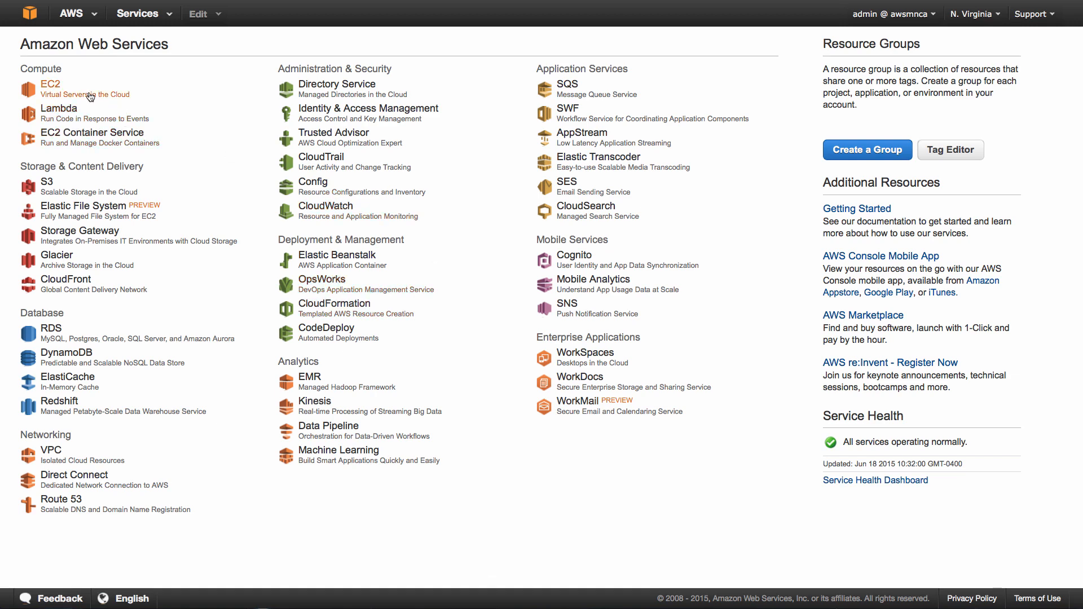
- Go to the EC2 service and show the Instances list
click(49, 83)
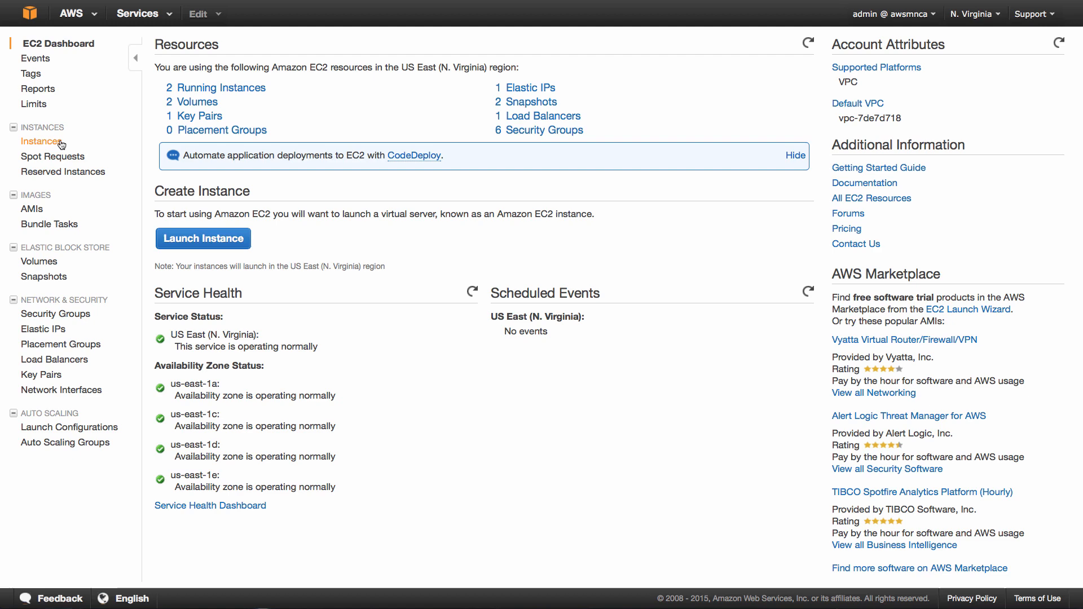
click(45, 142)
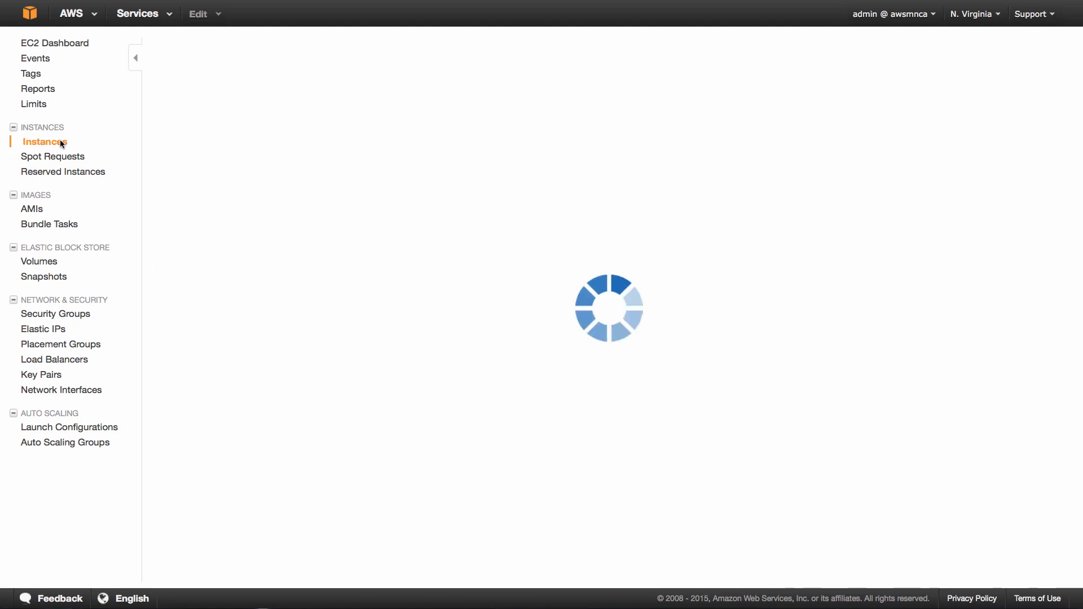
click(45, 142)
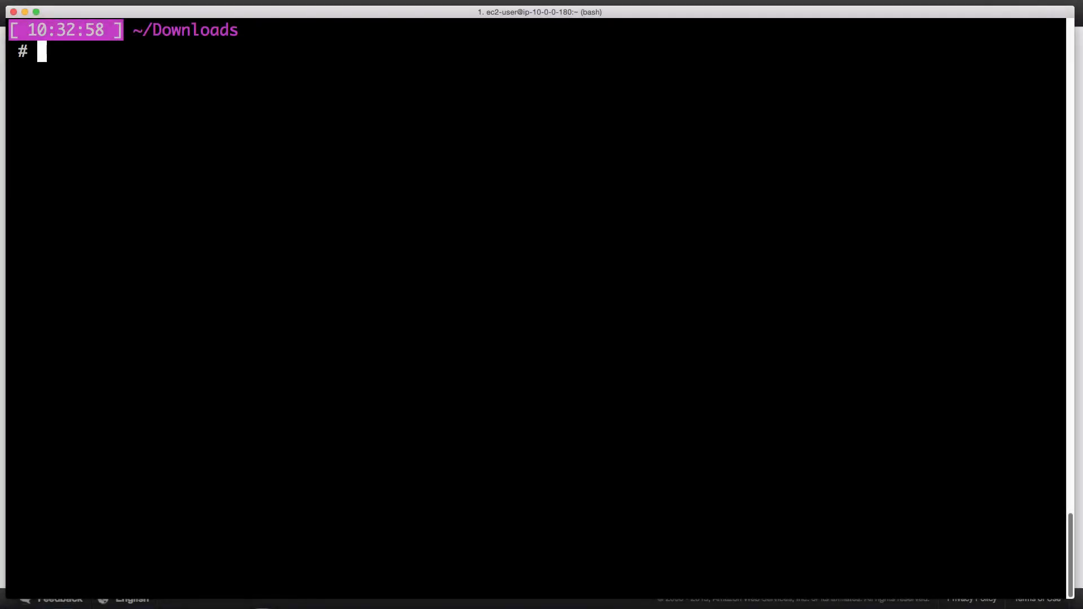
- SSH into ec2-54-173-215-125.compute-1.amazonaws.com as ec2-user using the Mark.pem.txt key
text(ssh)
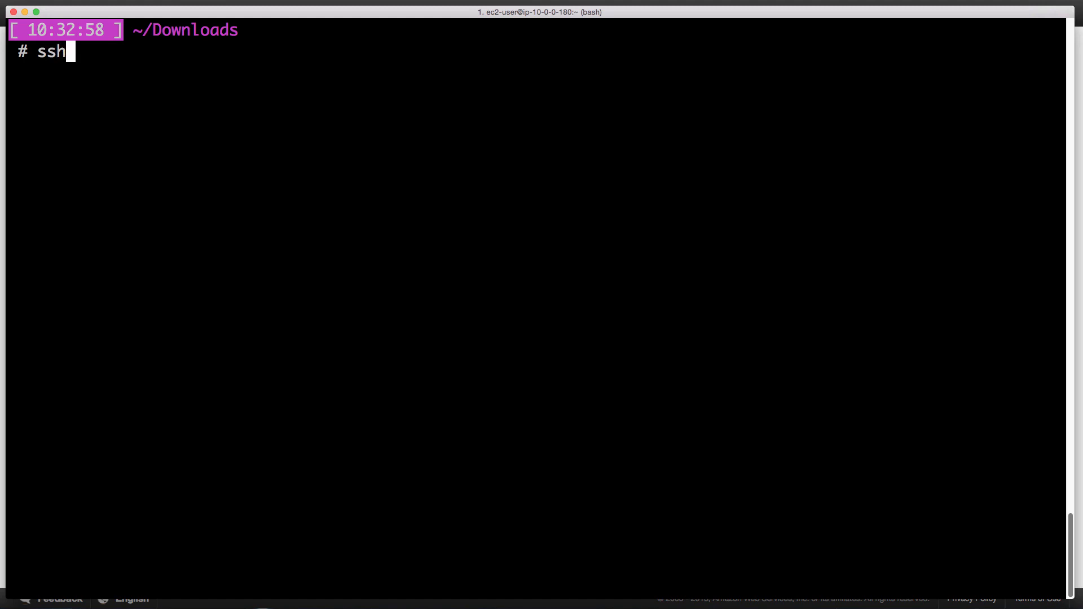
text(-i Mark)
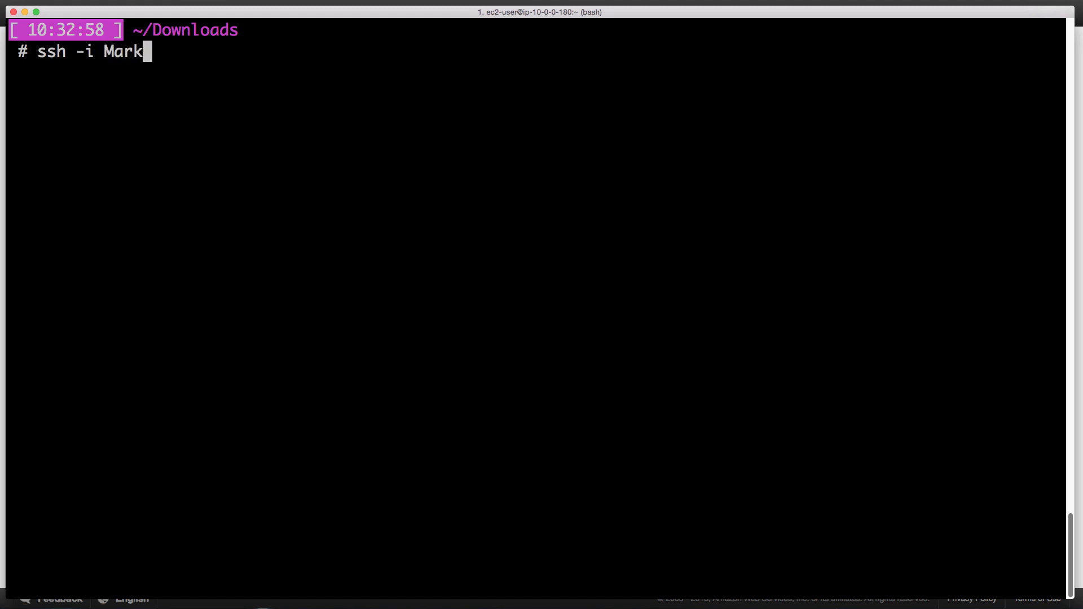
text(.pem.txt)
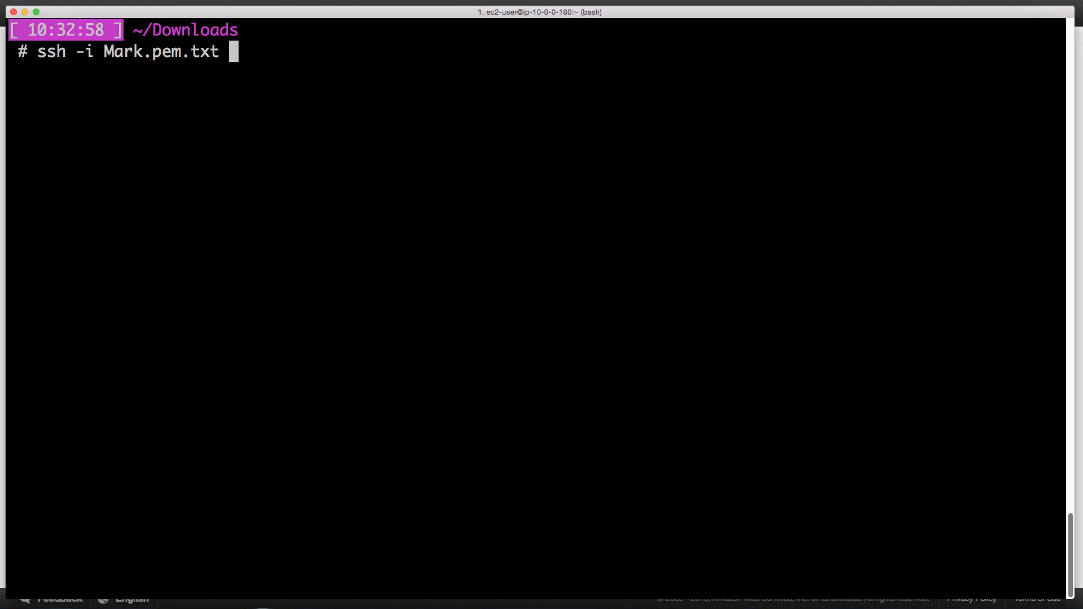
text(ec2-us)
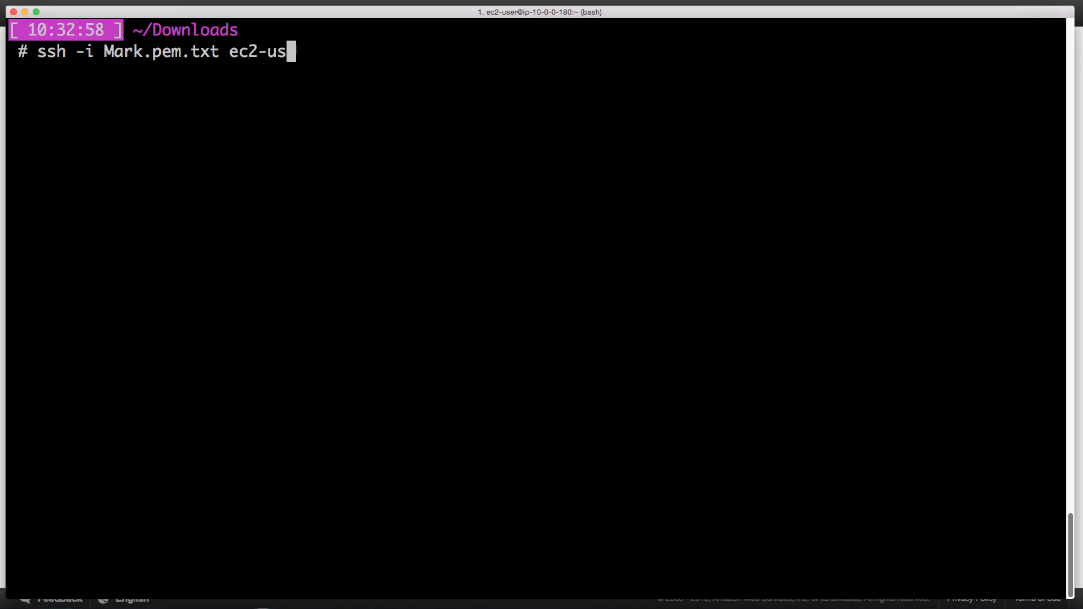
text(er@ec2-54-173-215-125.compute-1.amazonaws.com)
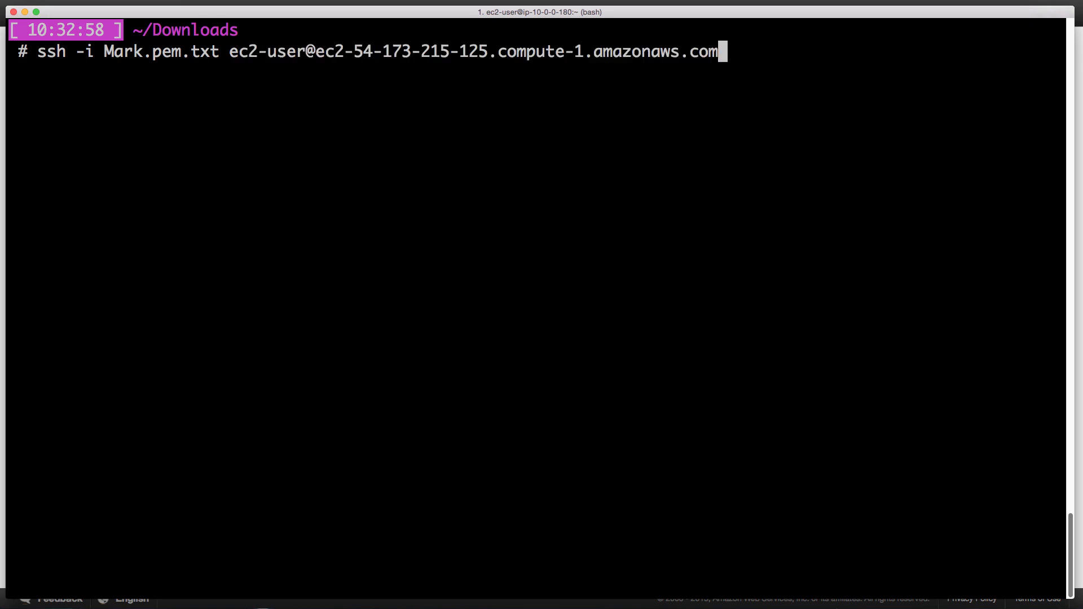
key(Return)
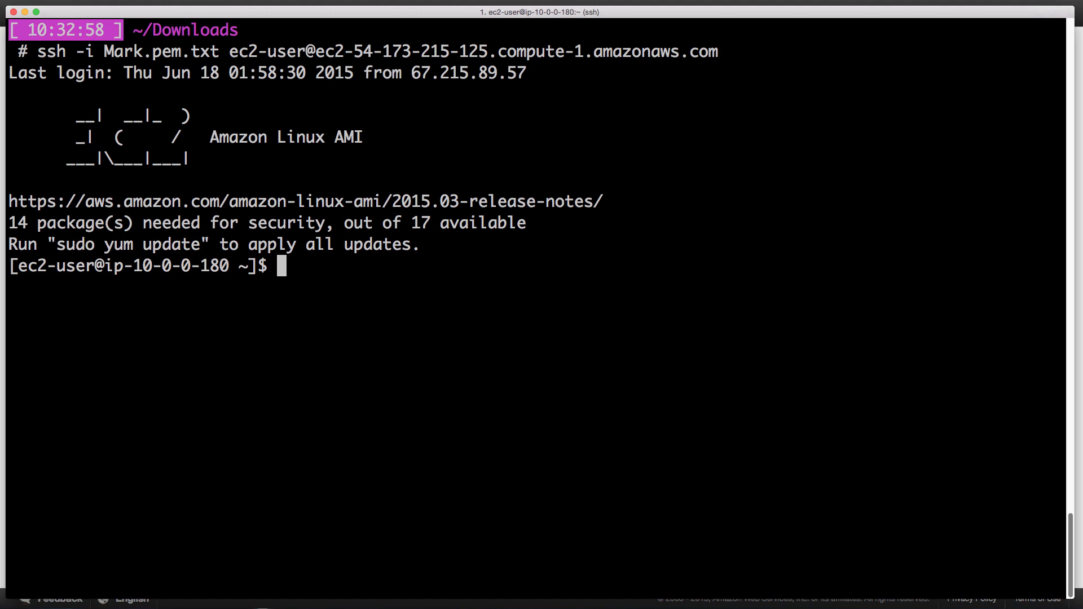
- Change directory to /var/www/html on the instance
text(cd /var)
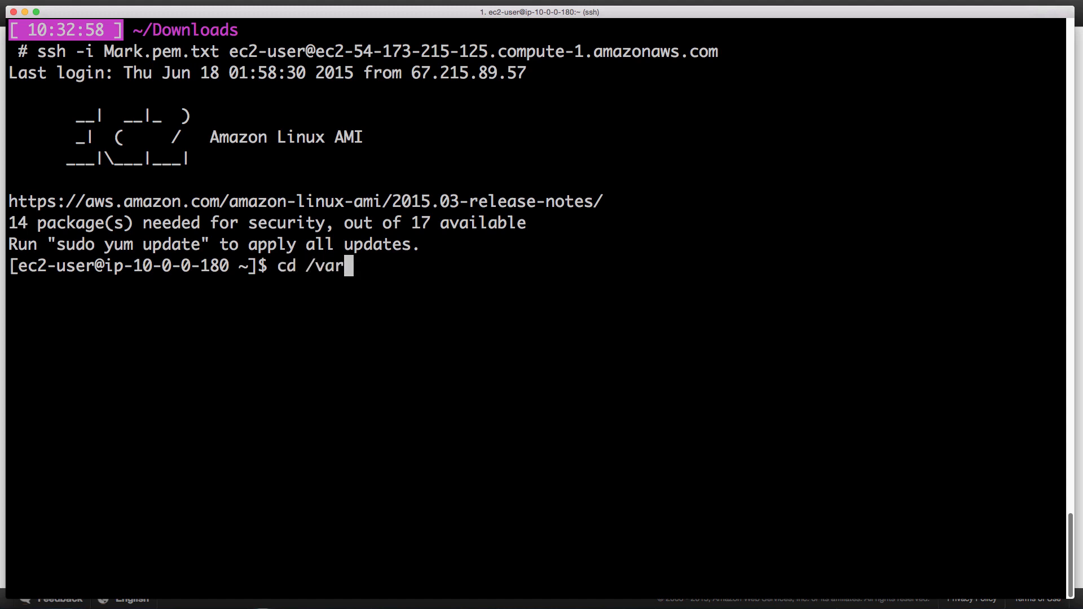
text(/www/h)
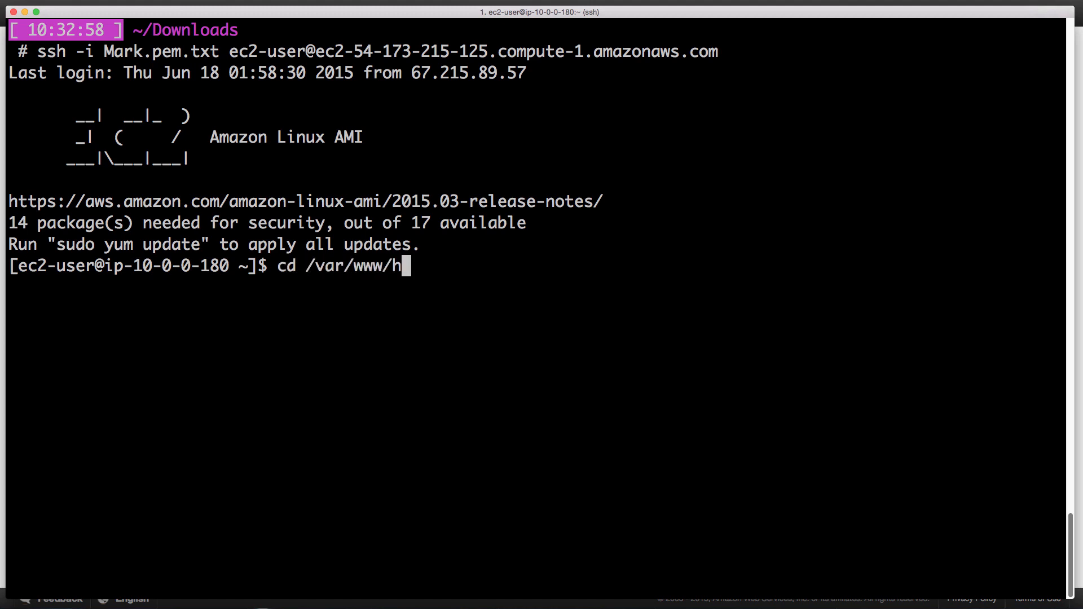
key(Return)
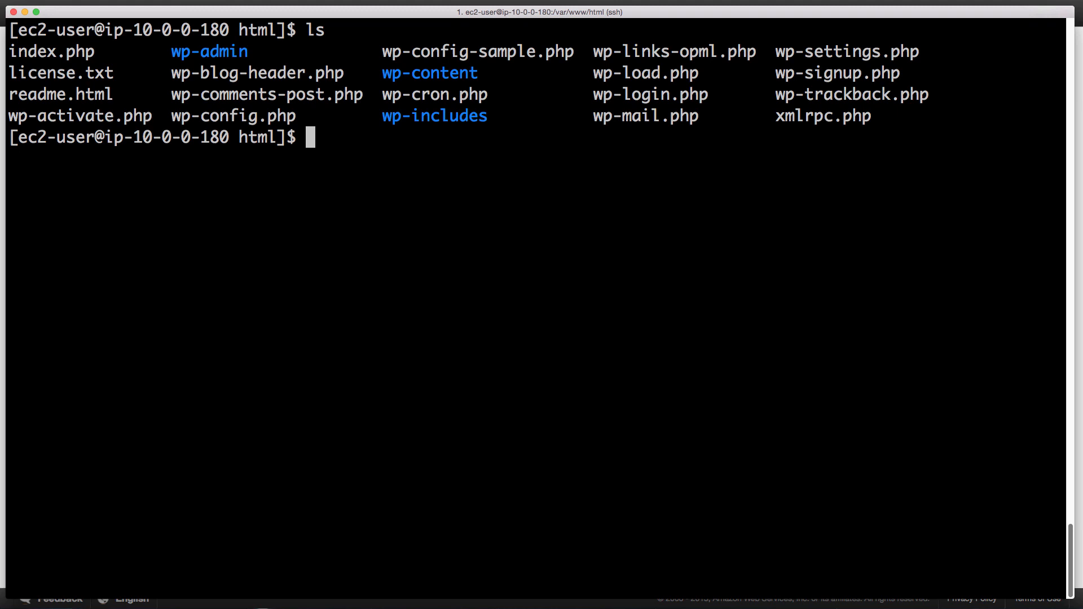
- Open wp-config.php in nano with sudo for editing
text(s)
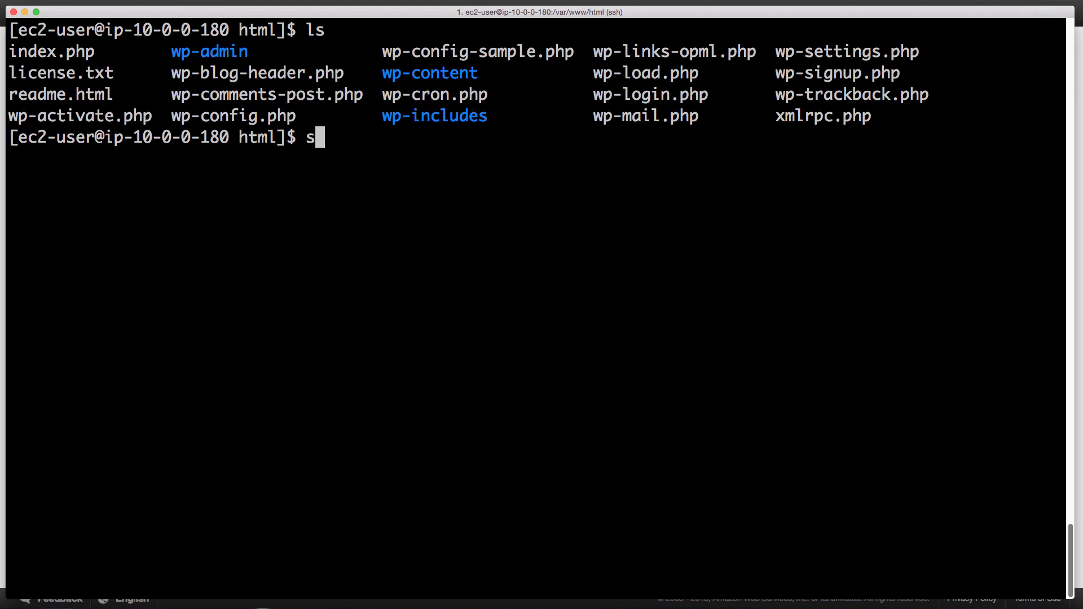
text(udo nano wp)
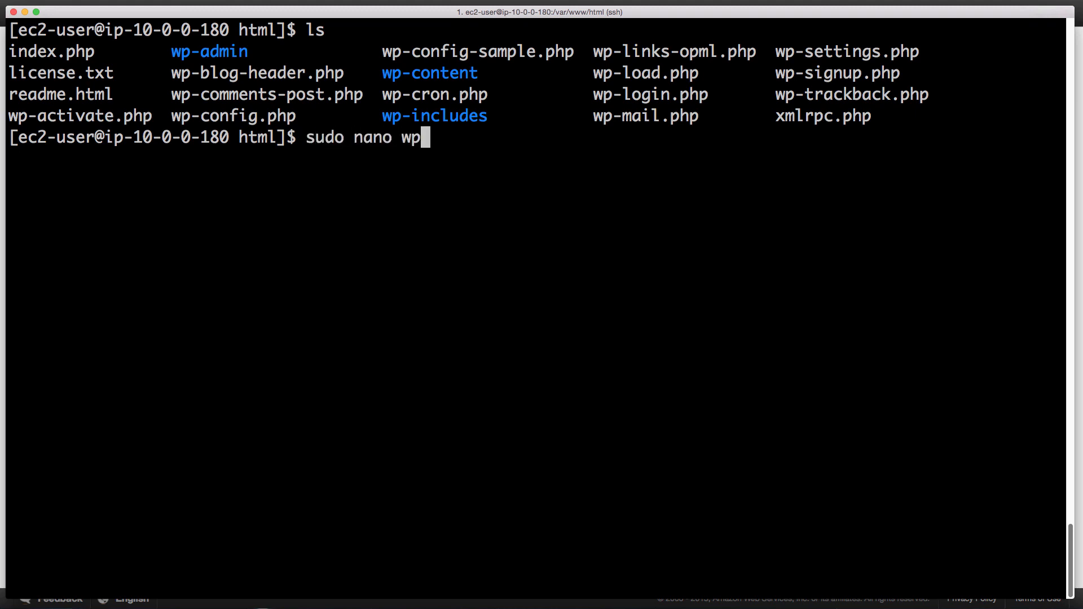
text(-config.php)
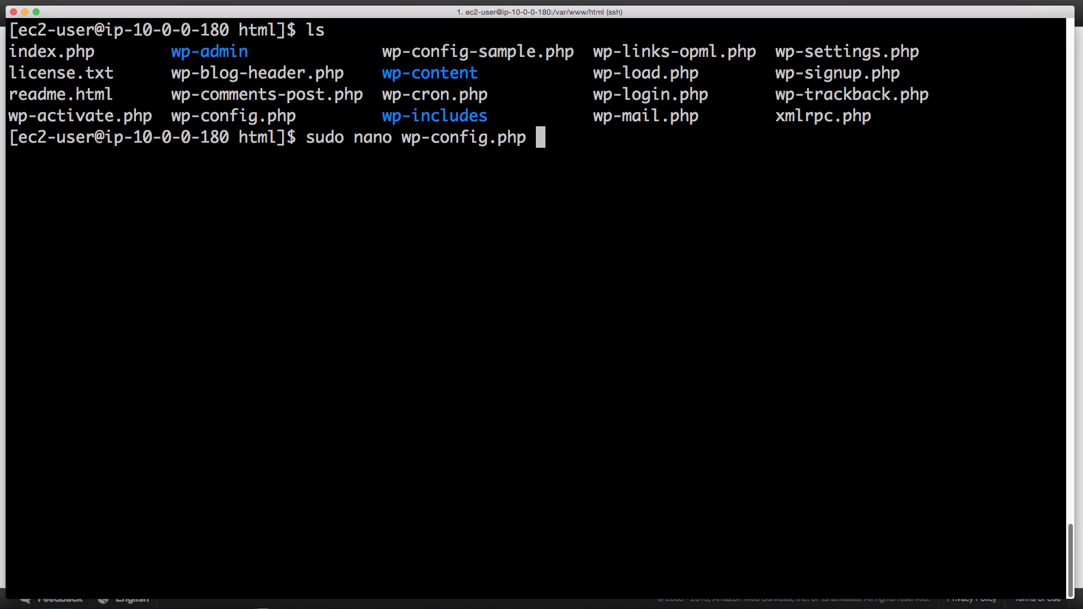
key(Return)
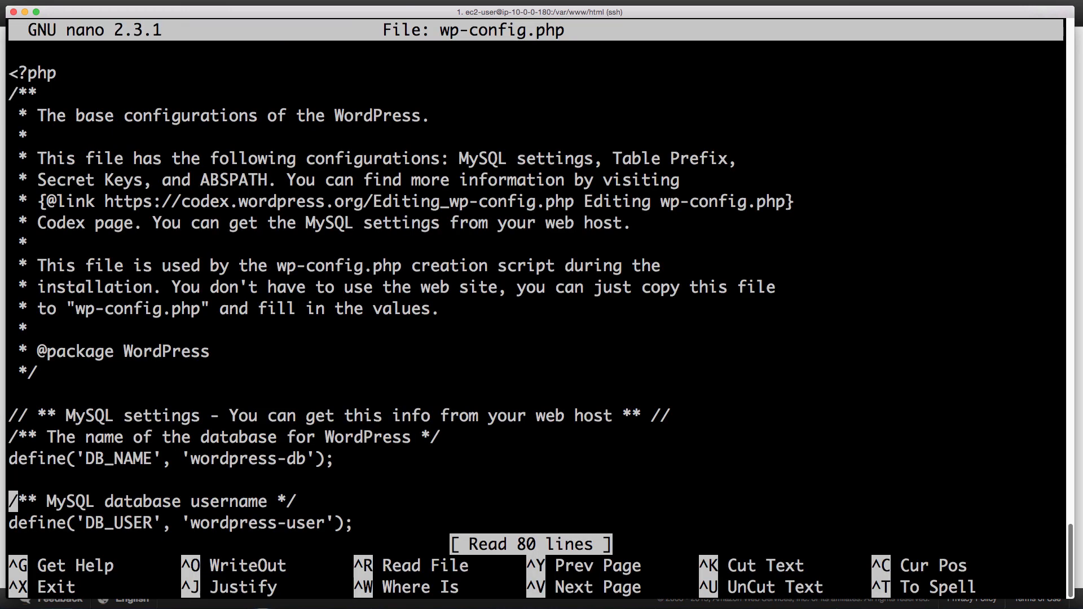
scroll(down, 3)
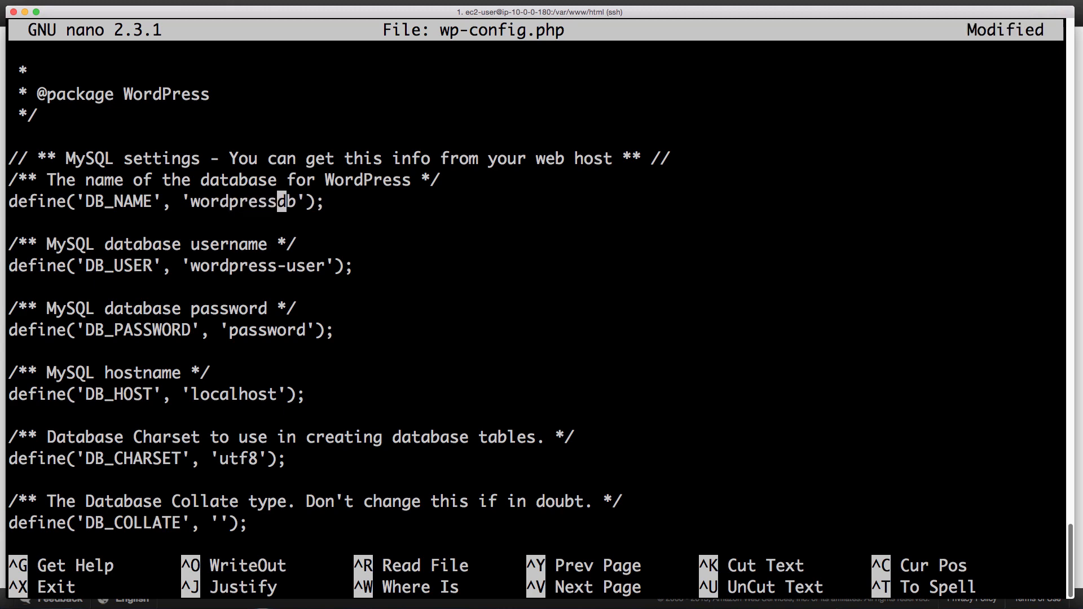
text(_)
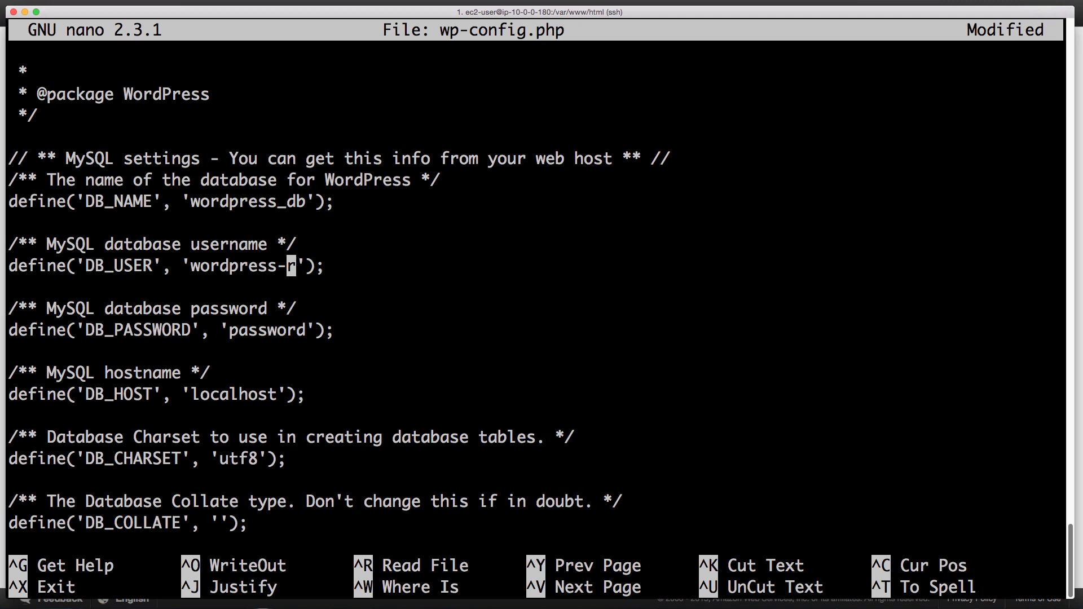
key(Backspace)
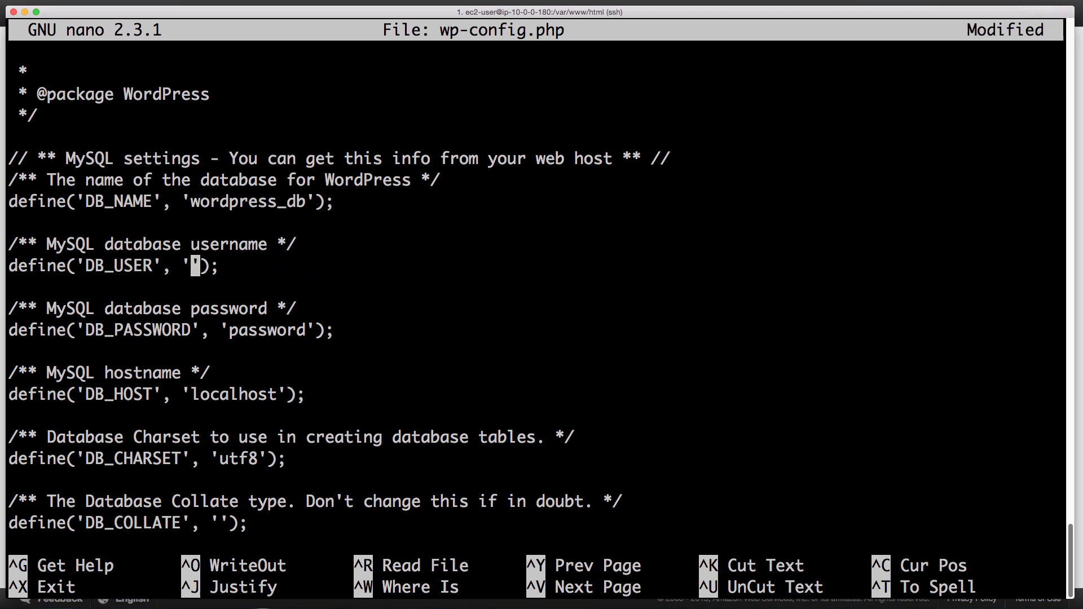
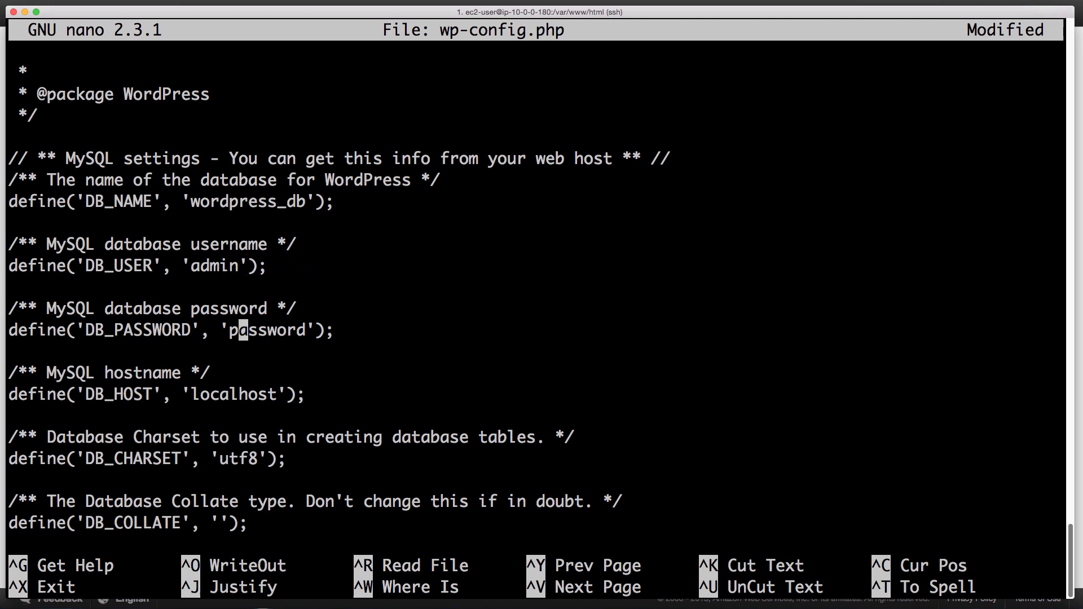
key(End)
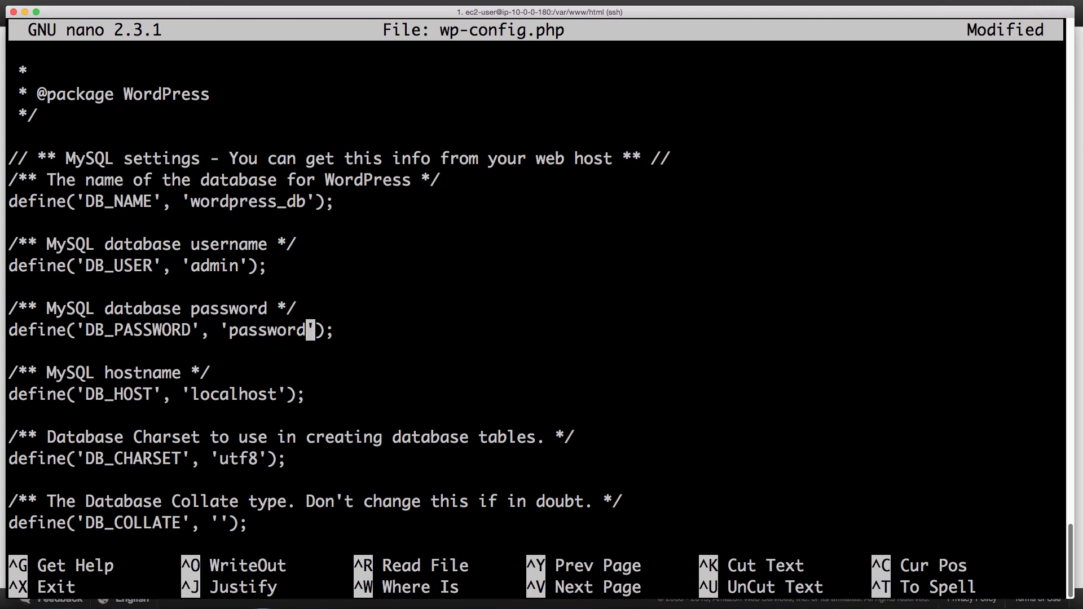
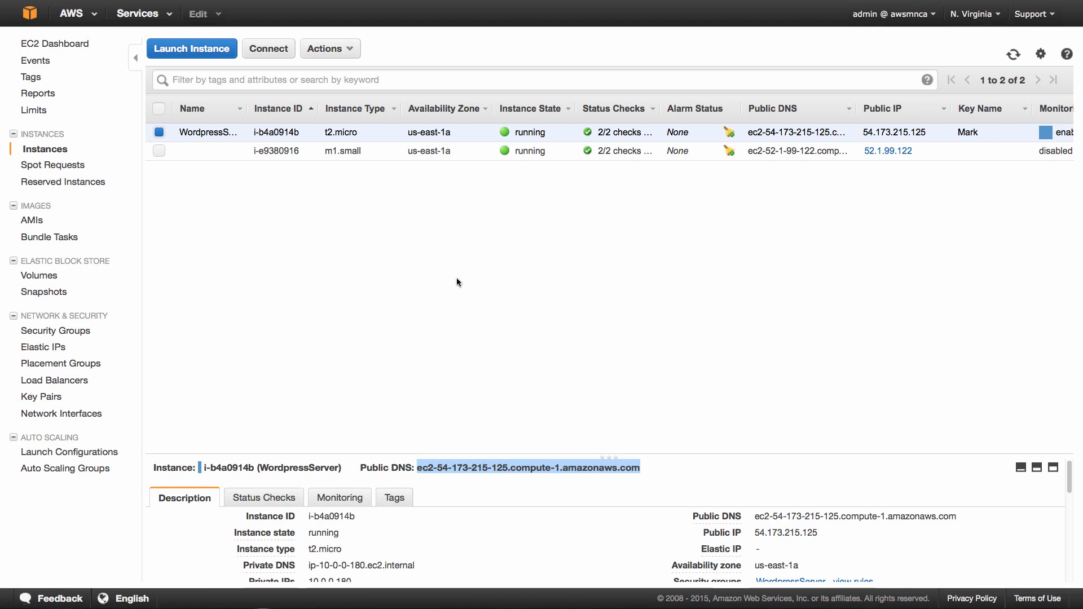
- Go to RDS Instances via the Services menu and select the wordpressdb instance
click(138, 13)
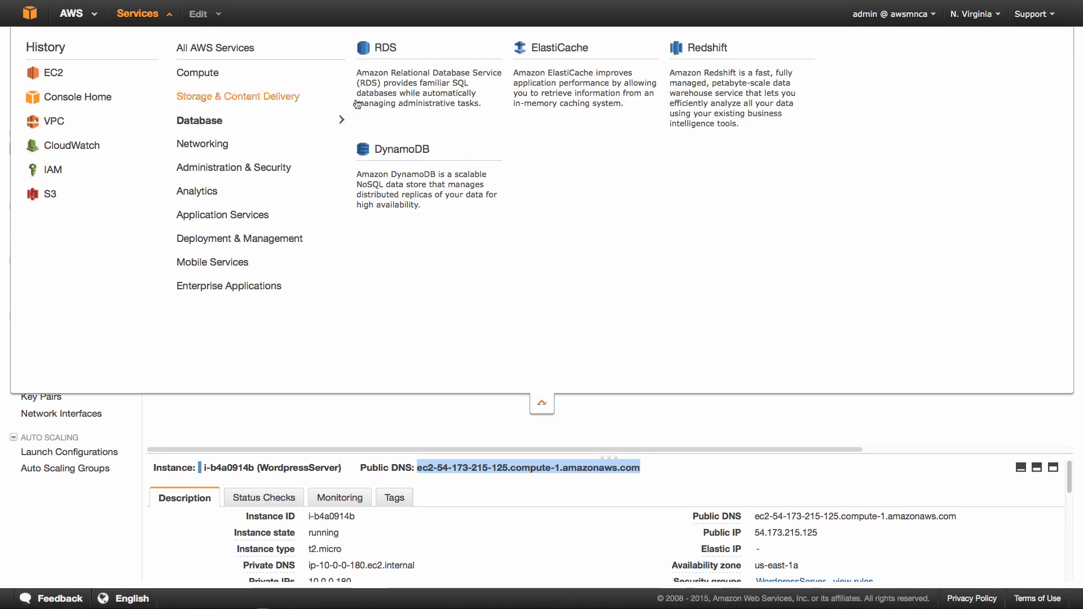
mouse_move(391, 91)
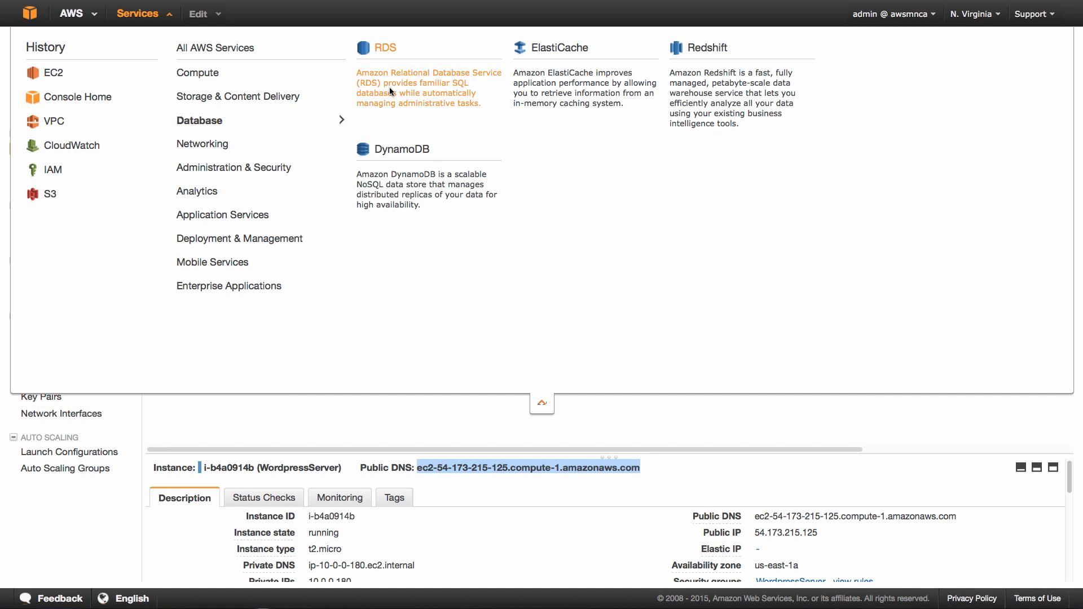
click(384, 47)
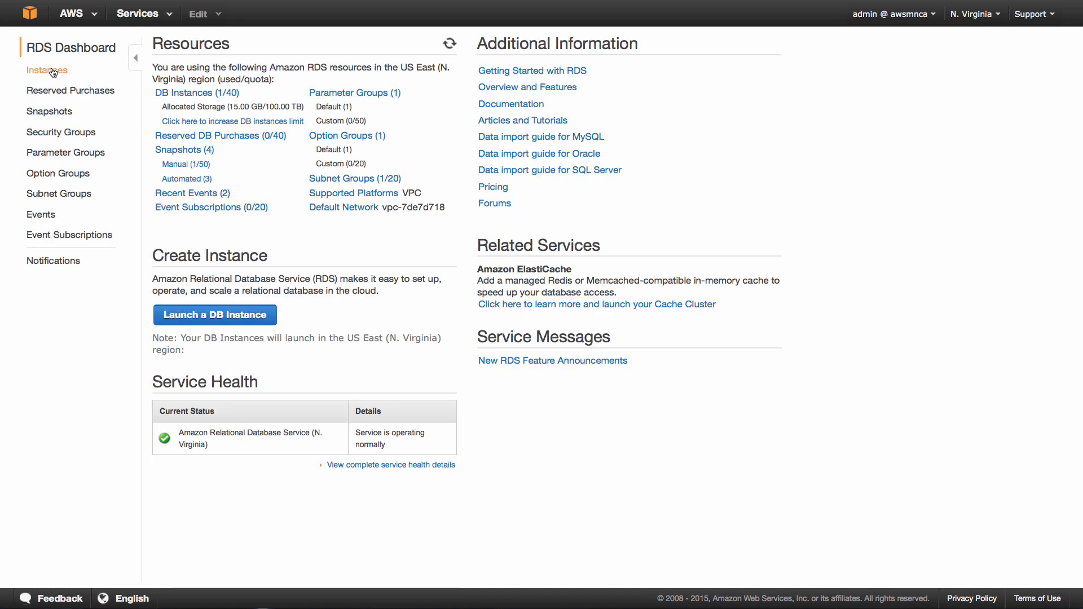
click(47, 70)
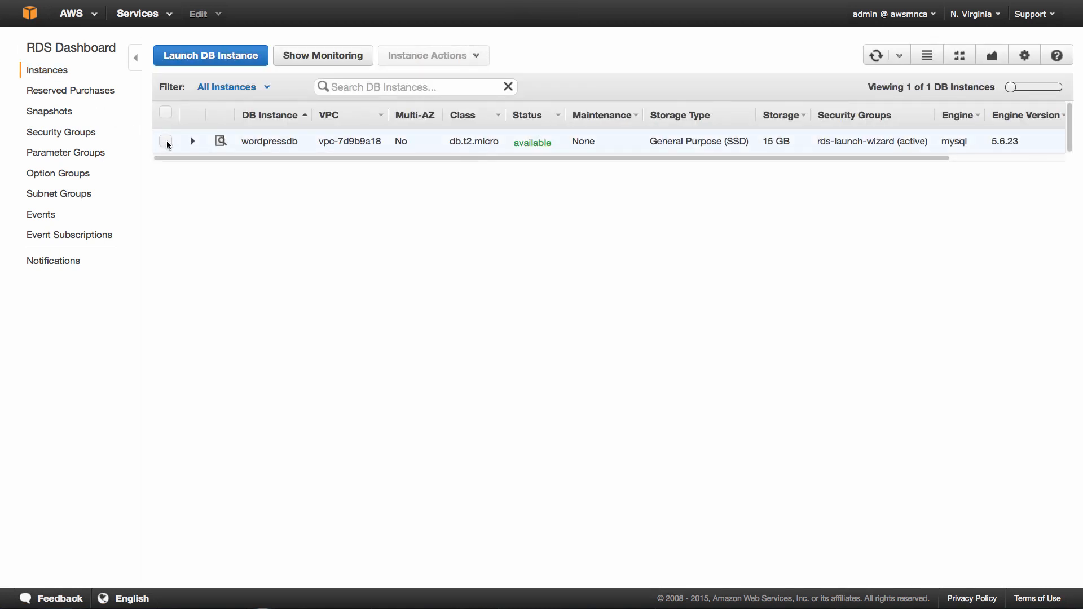
click(164, 141)
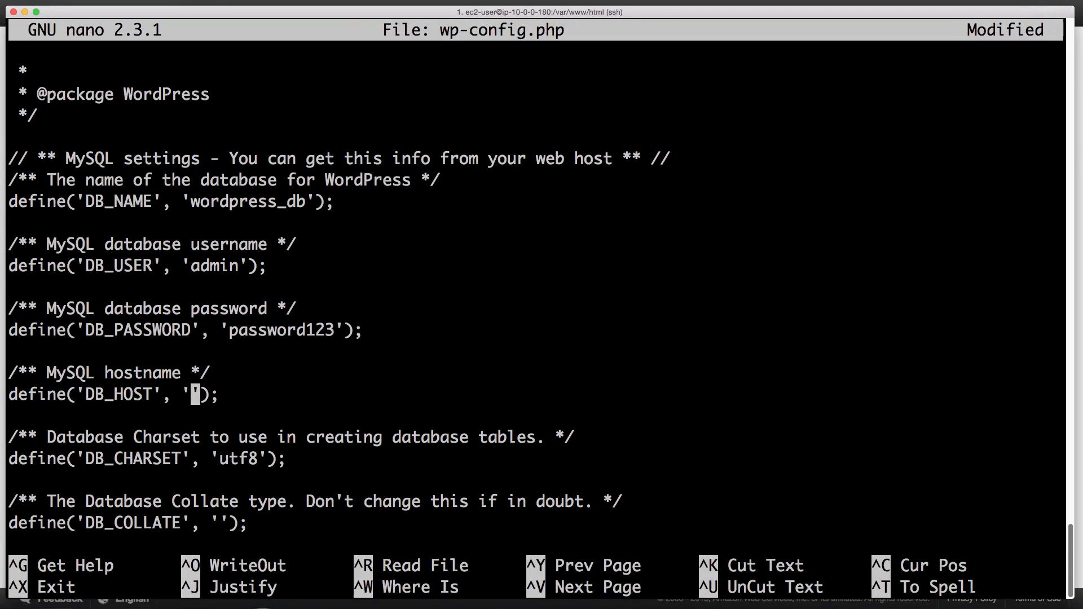
- Set DB_HOST to wordpressdb.cvn6onq2lu8z.us-east-1.rds.amazonaws.com without the :3306 port and save the file
text(wordpressdb.cvn6onq2lu8z.us-east-1.rds.amazonaws.com:3306)
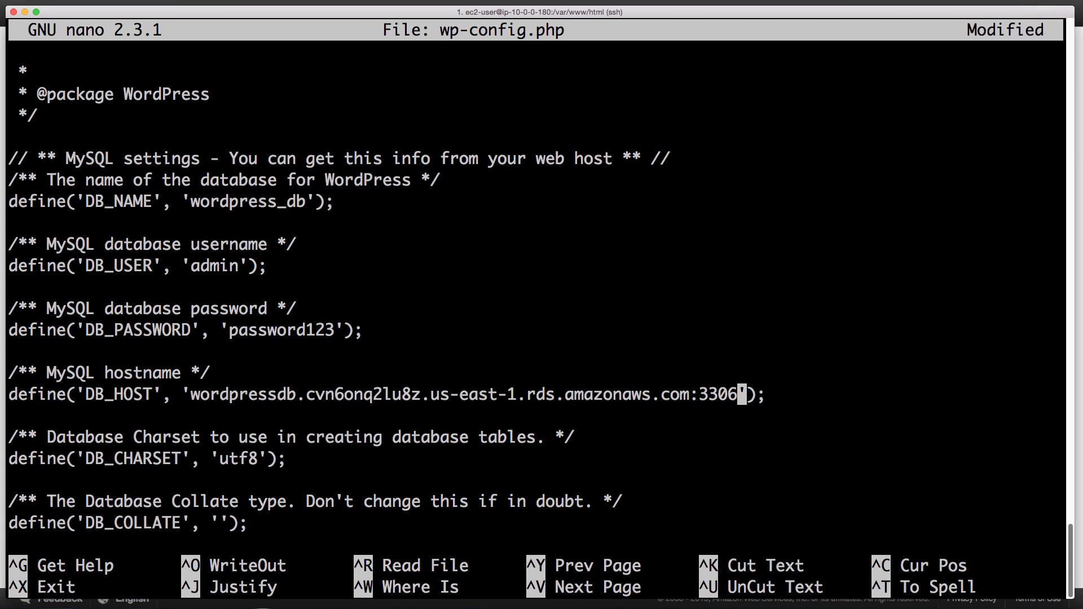
key(Backspace)
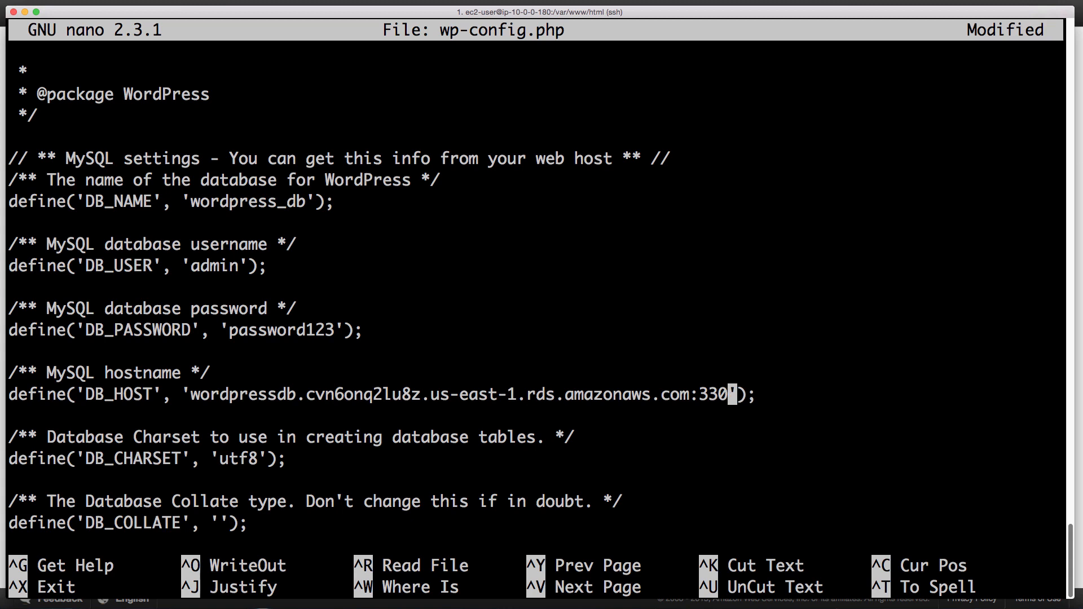
key(BackSpace)
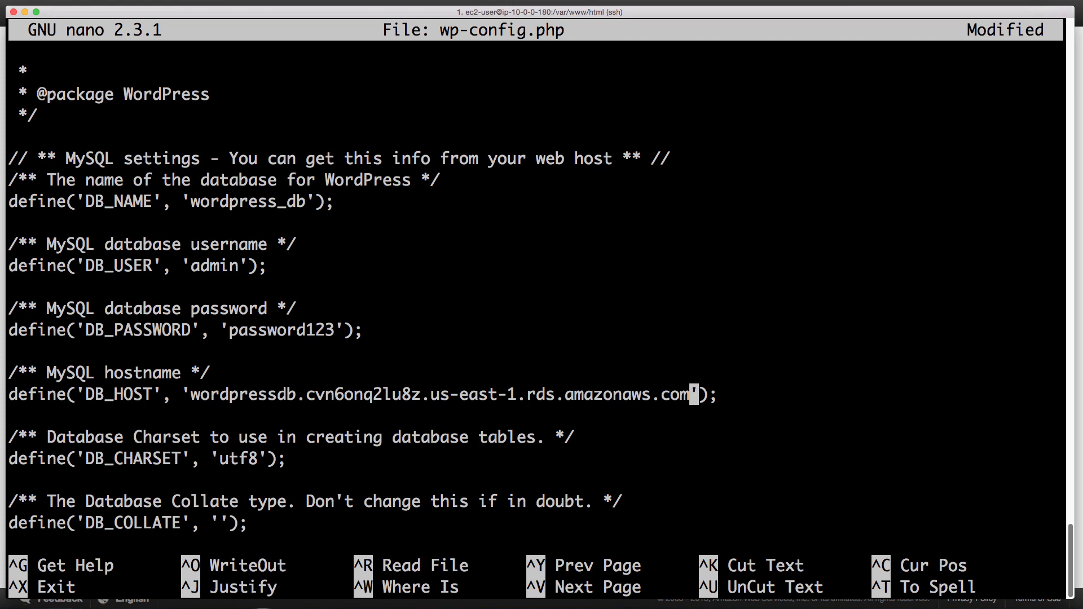
key(ctrl+o)
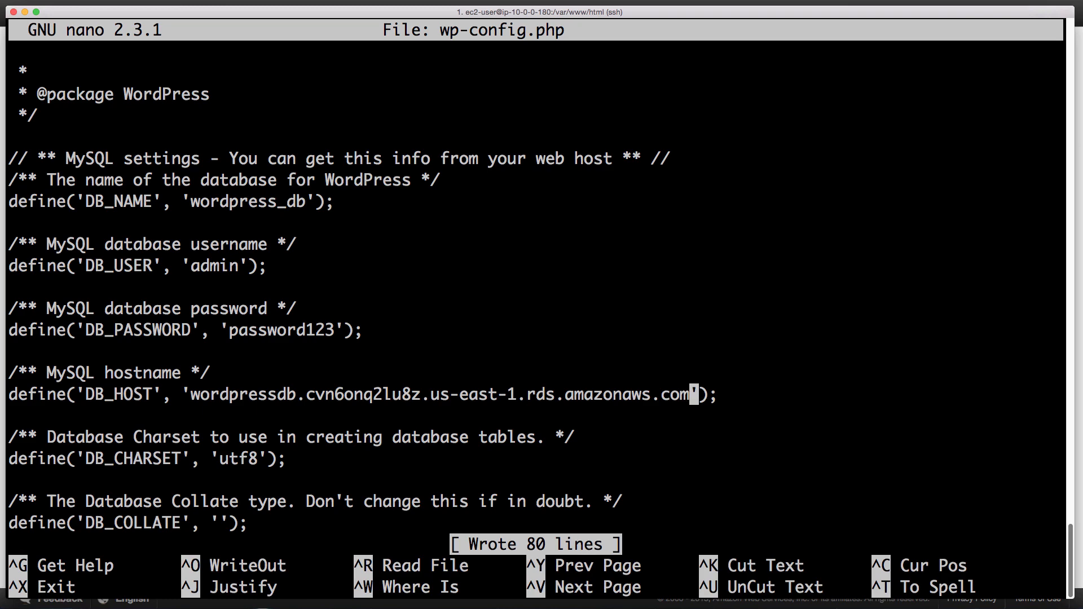
key(ctrl+x)
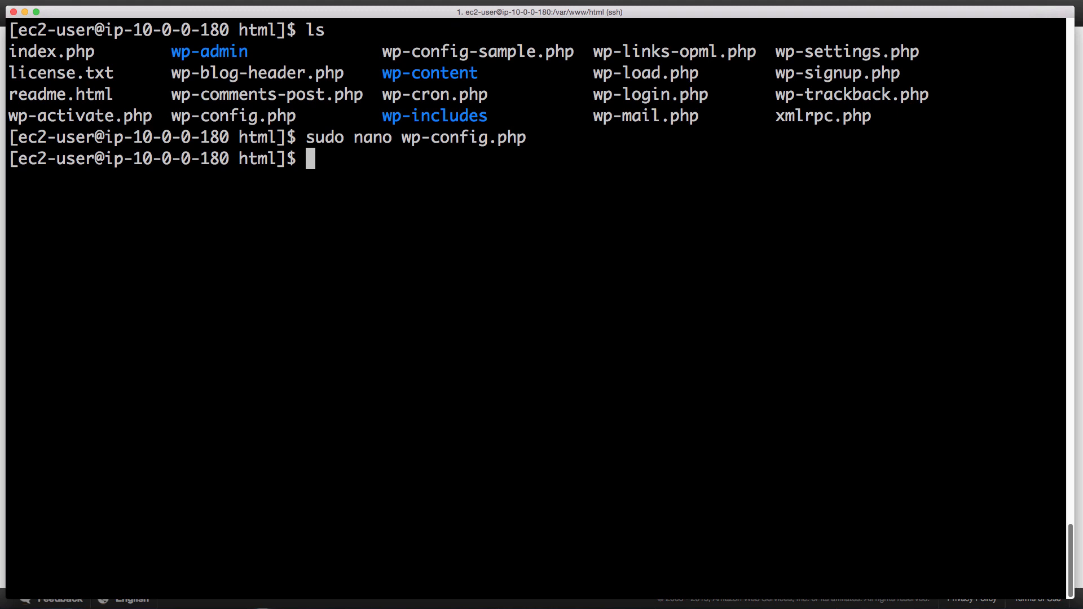
- Begin entering 'sudo service httpd restart' at the shell prompt, reaching 'sudo service htt'
text(sud)
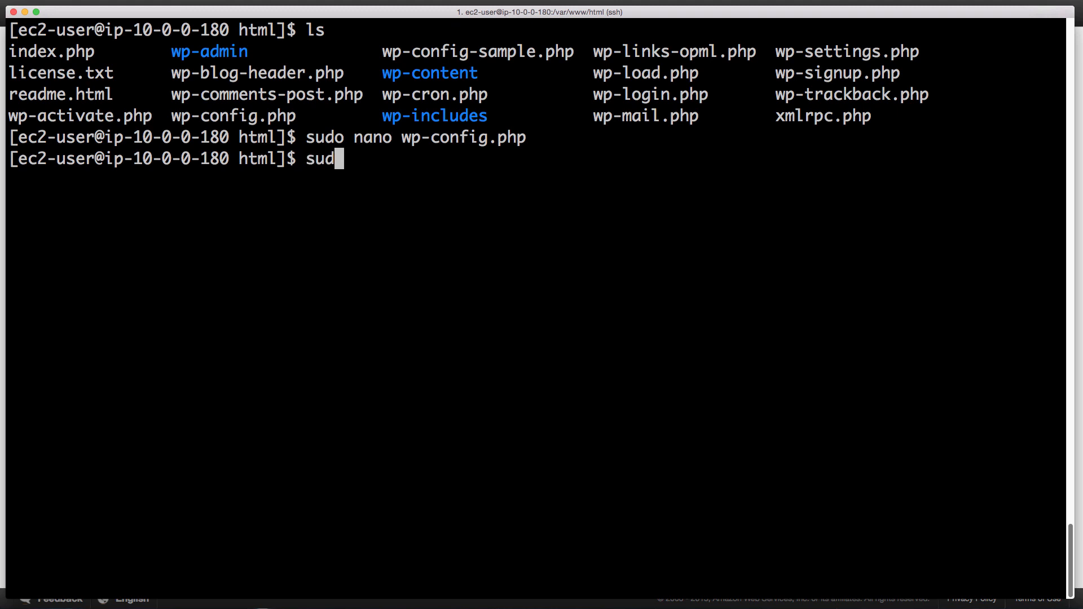
text(o)
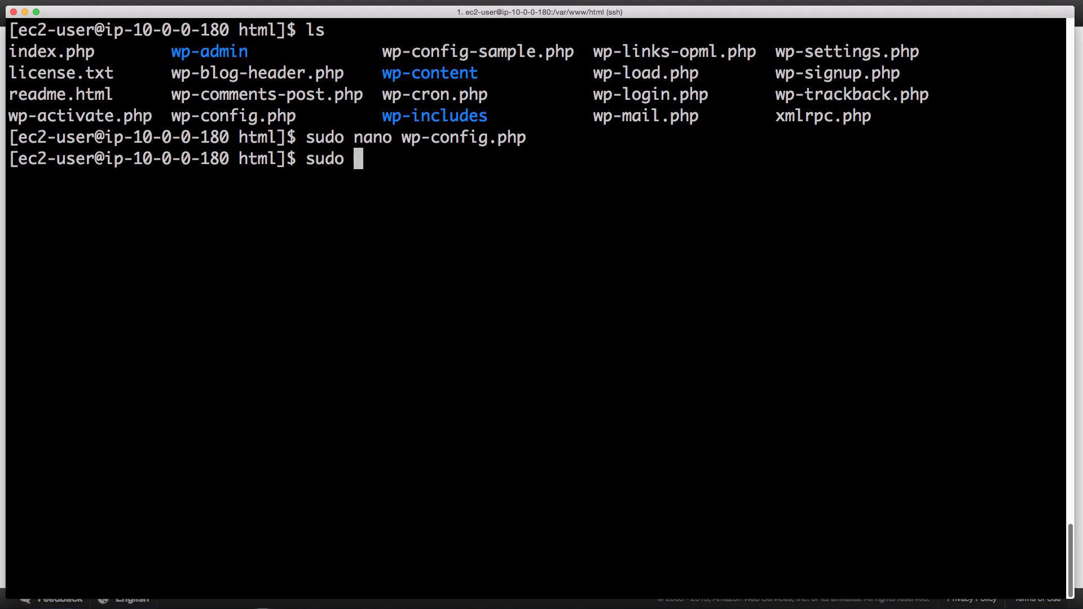
text(service)
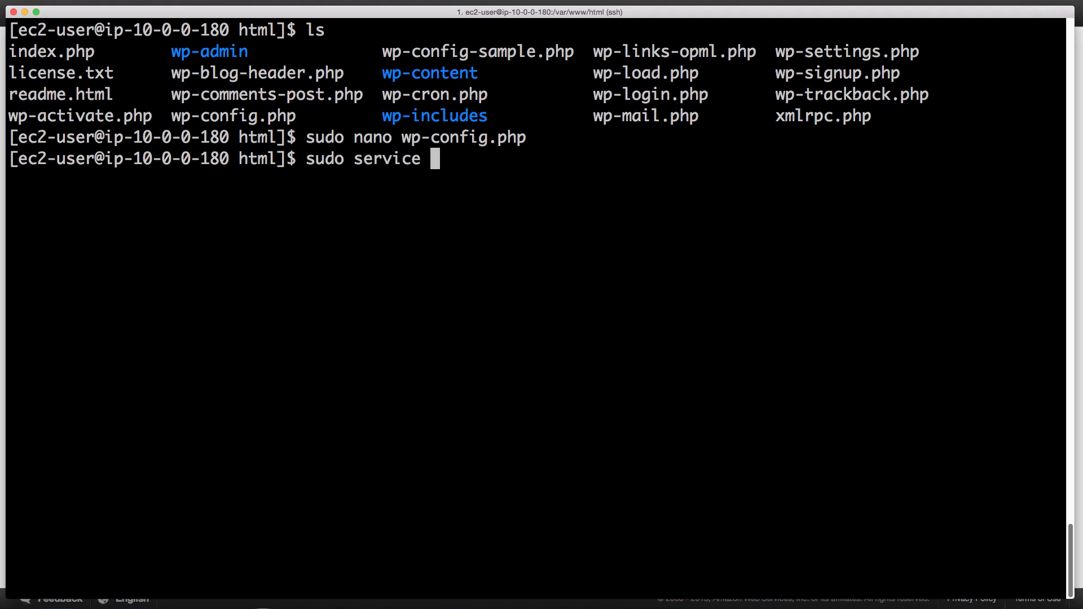
text(htt)
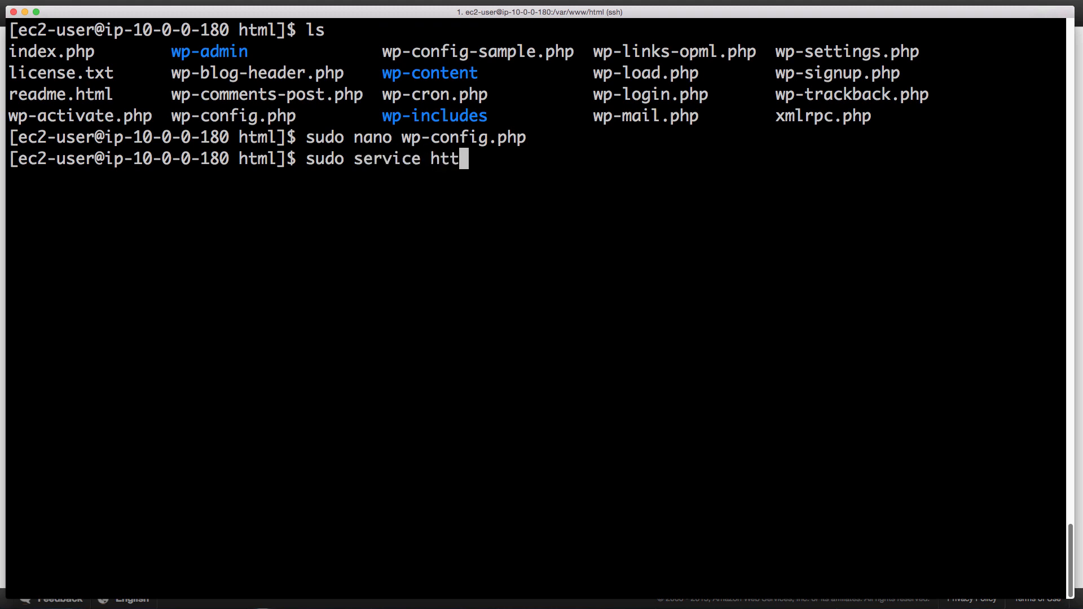